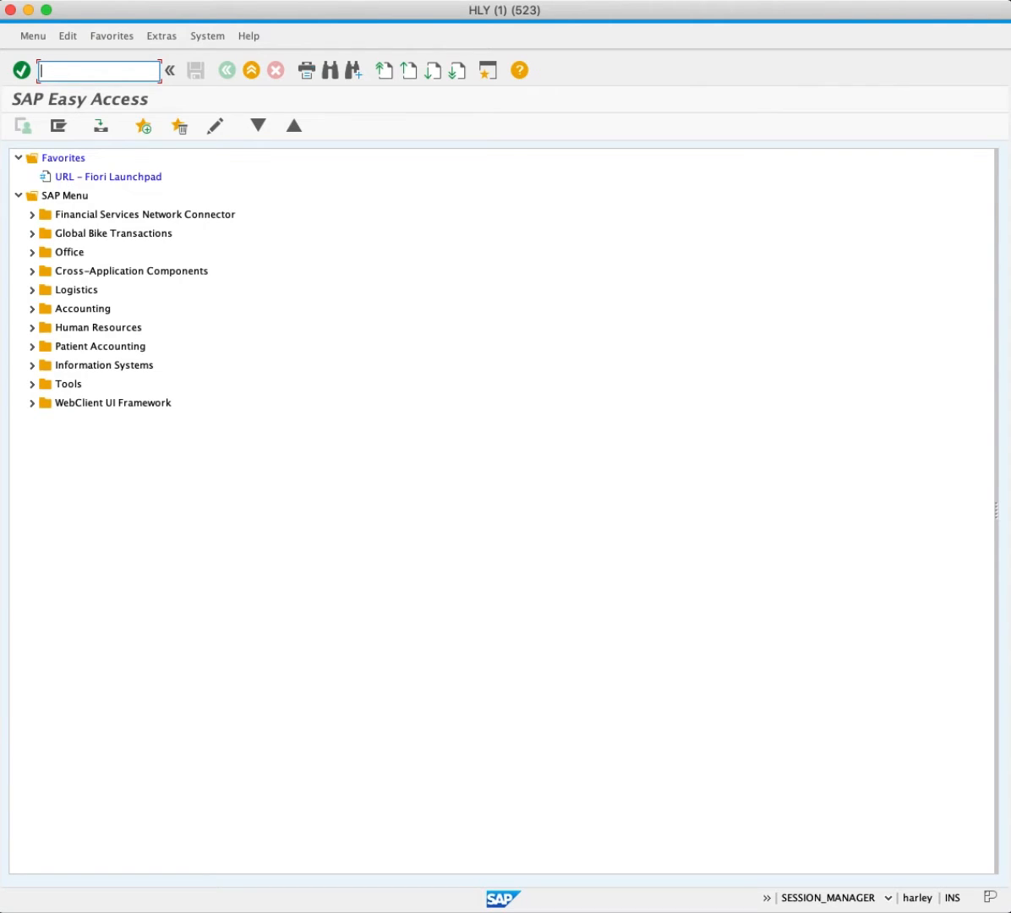
# Step: Launch transaction CR01 to reach the Create Work Center initial screen
pyautogui.write('CR')
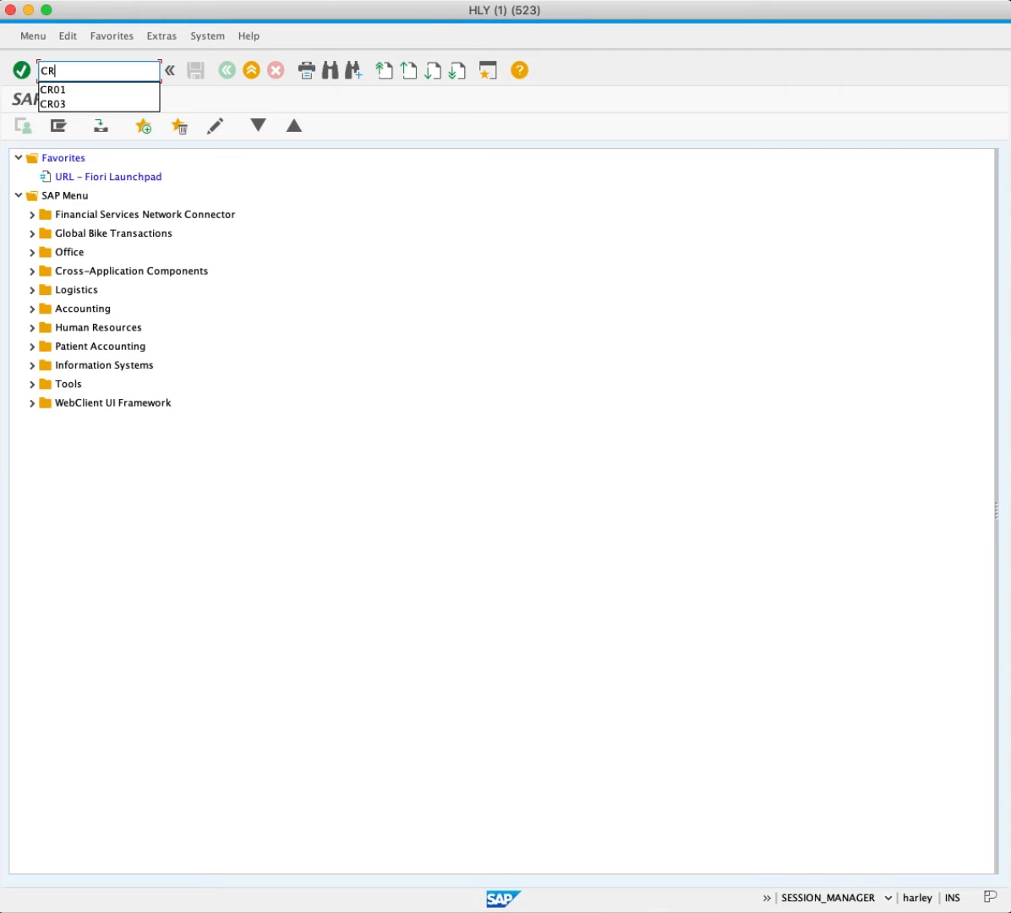
pyautogui.click(52, 89)
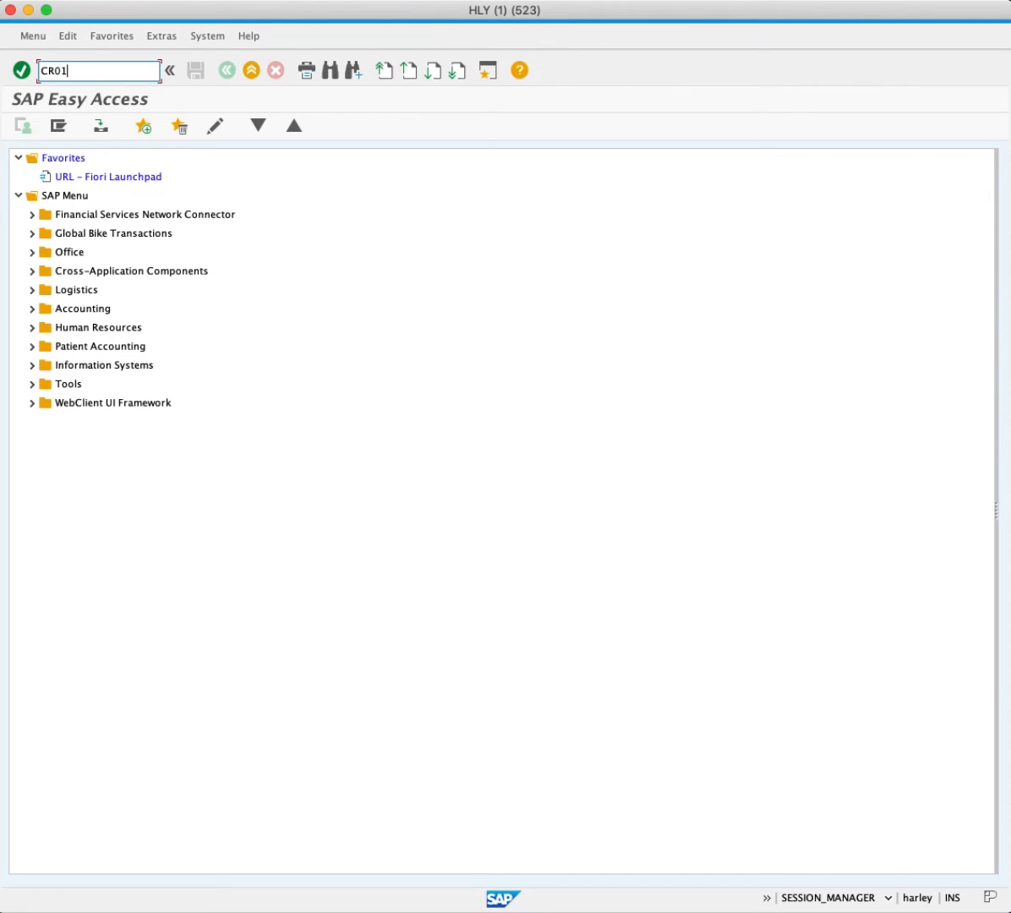
pyautogui.press('Enter')
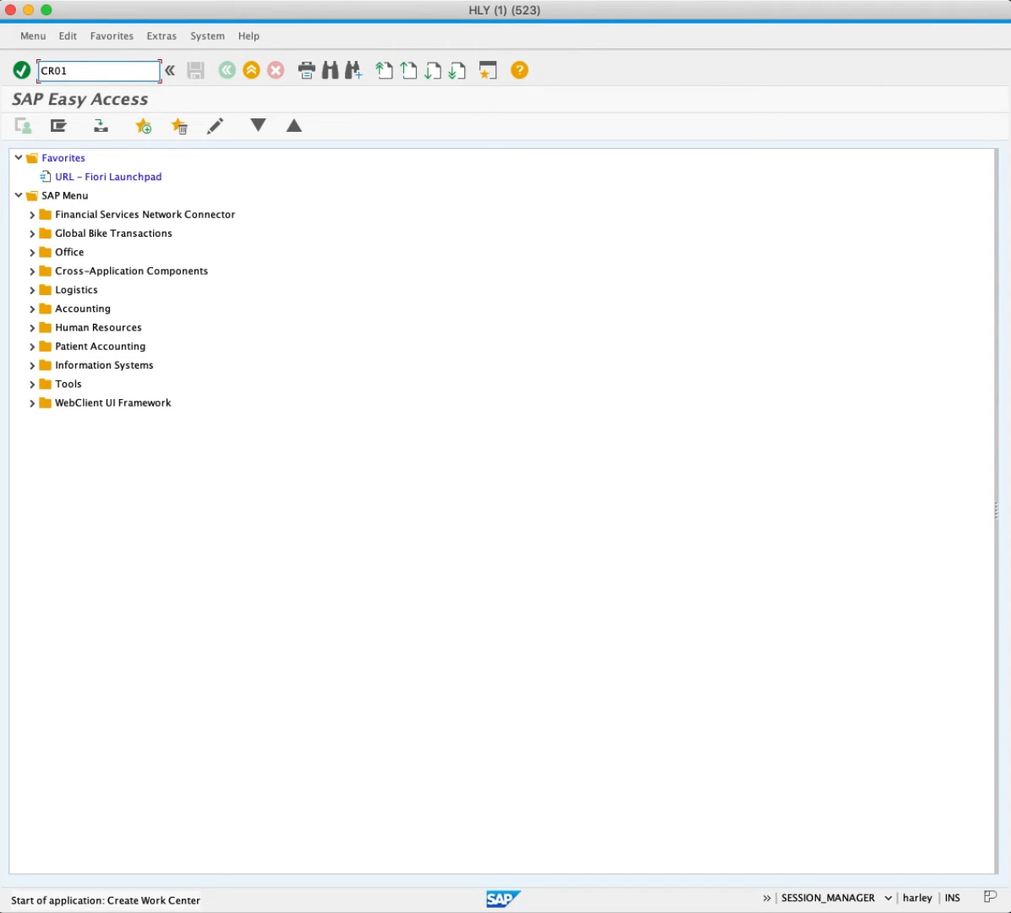
pyautogui.press('Enter')
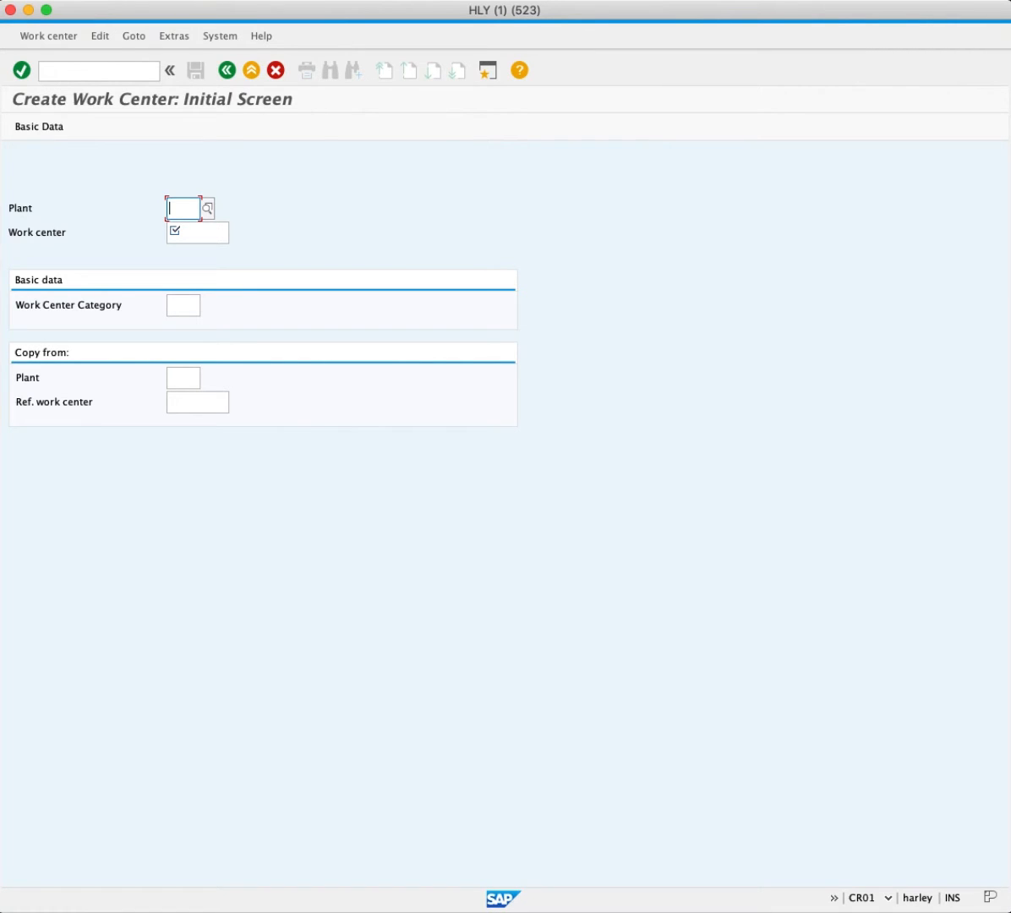
# Step: Enter plant MI00 and work center BKASSY on the initial screen
pyautogui.write('MI00')
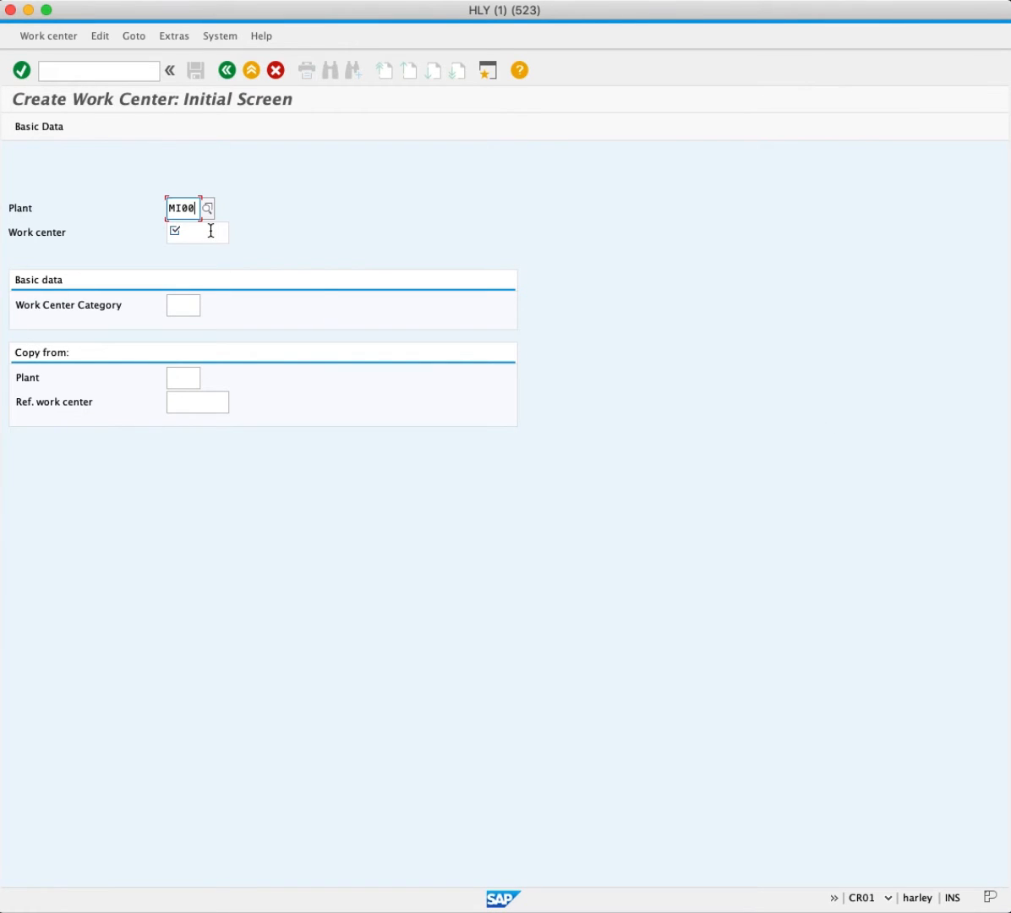
pyautogui.click(196, 231)
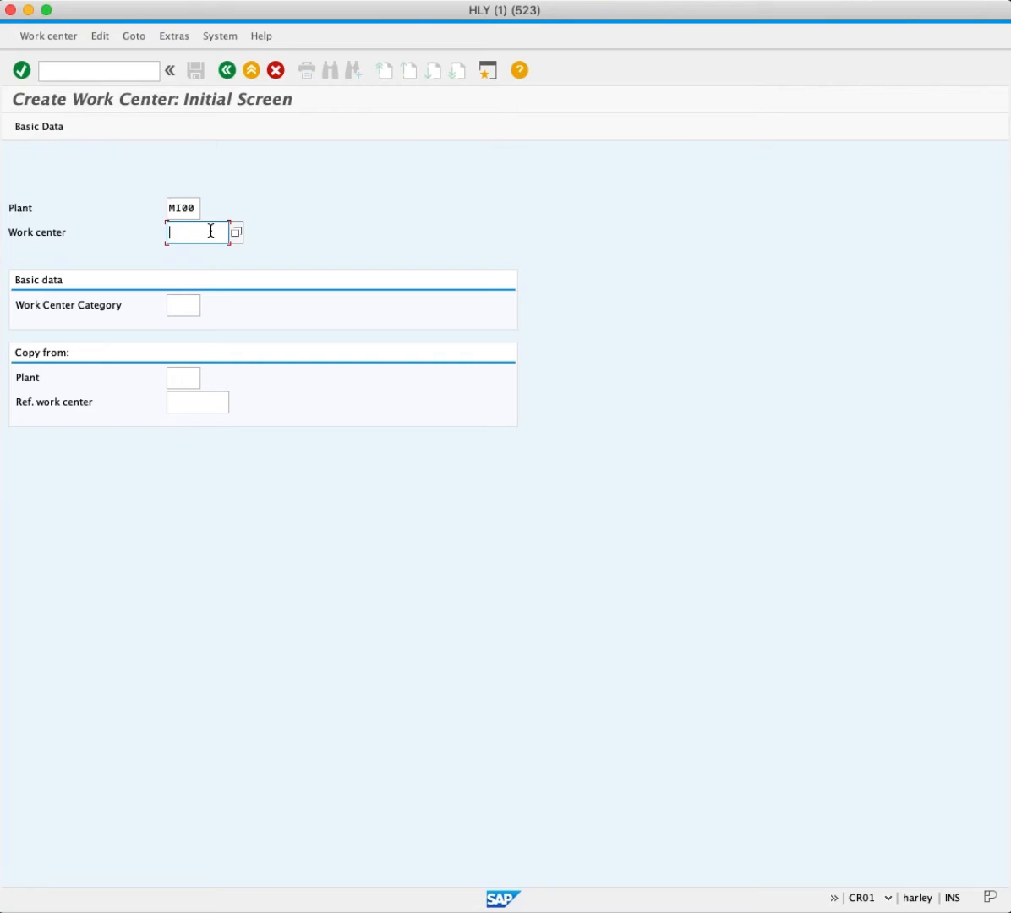
pyautogui.write('BKA')
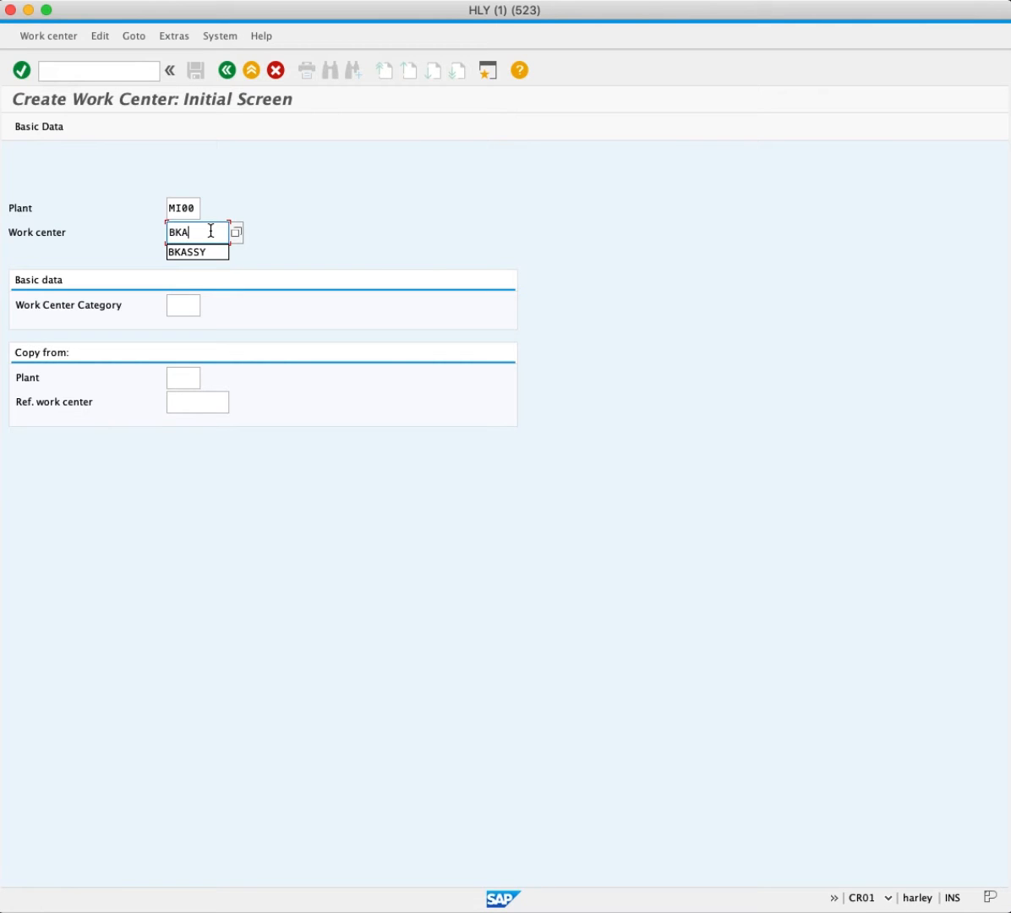
pyautogui.click(196, 252)
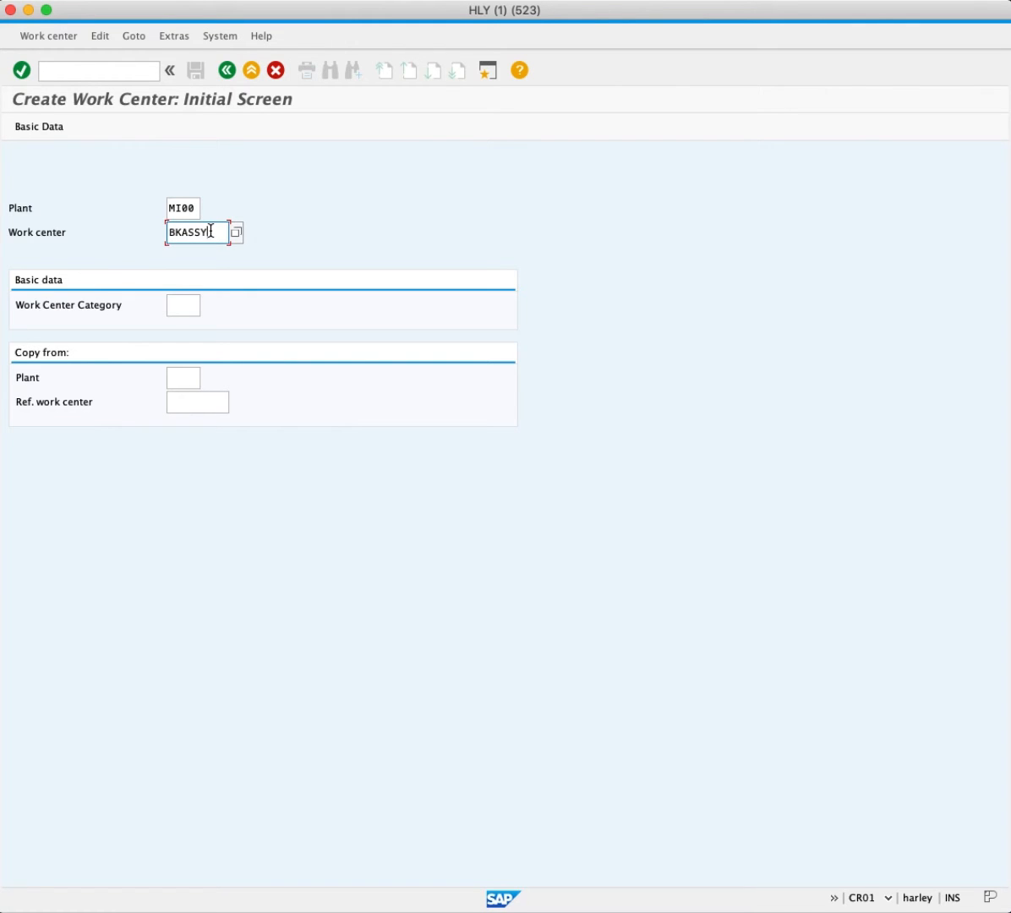
pyautogui.moveTo(239, 320)
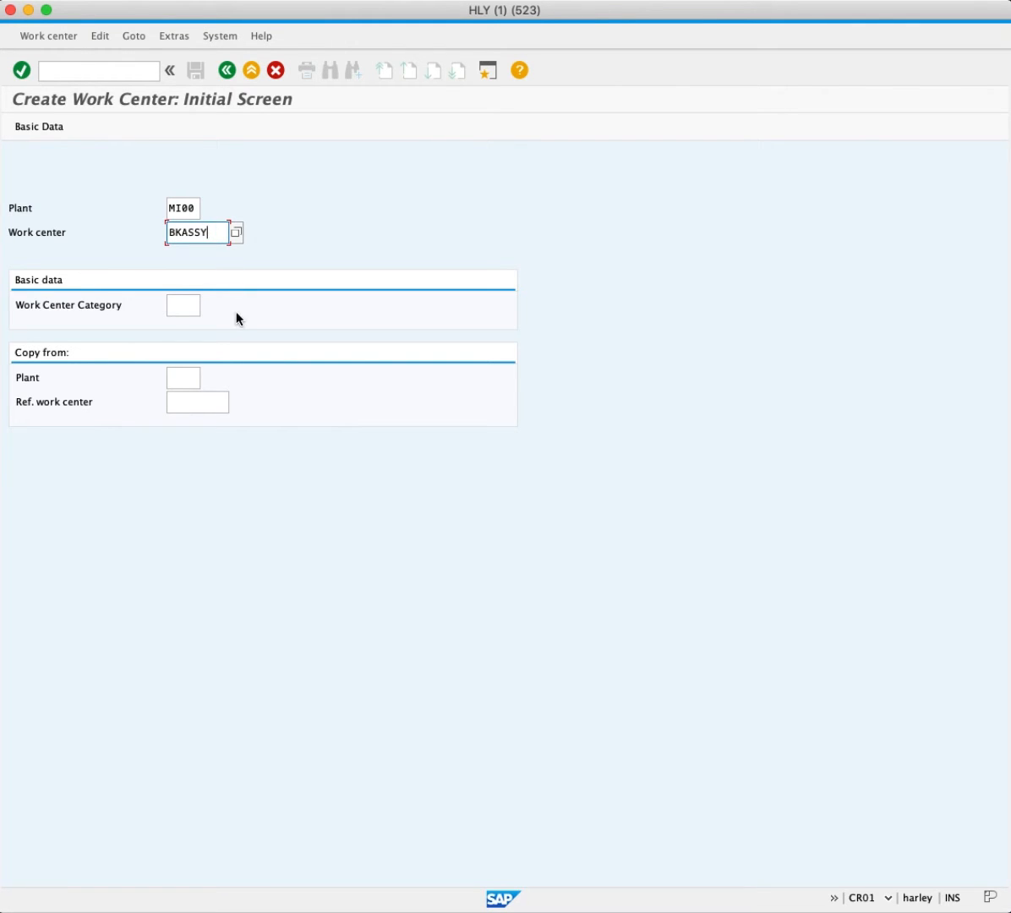
# Step: Assign work center category 0003 (Labor) and continue to the Basic Data screen
pyautogui.click(183, 305)
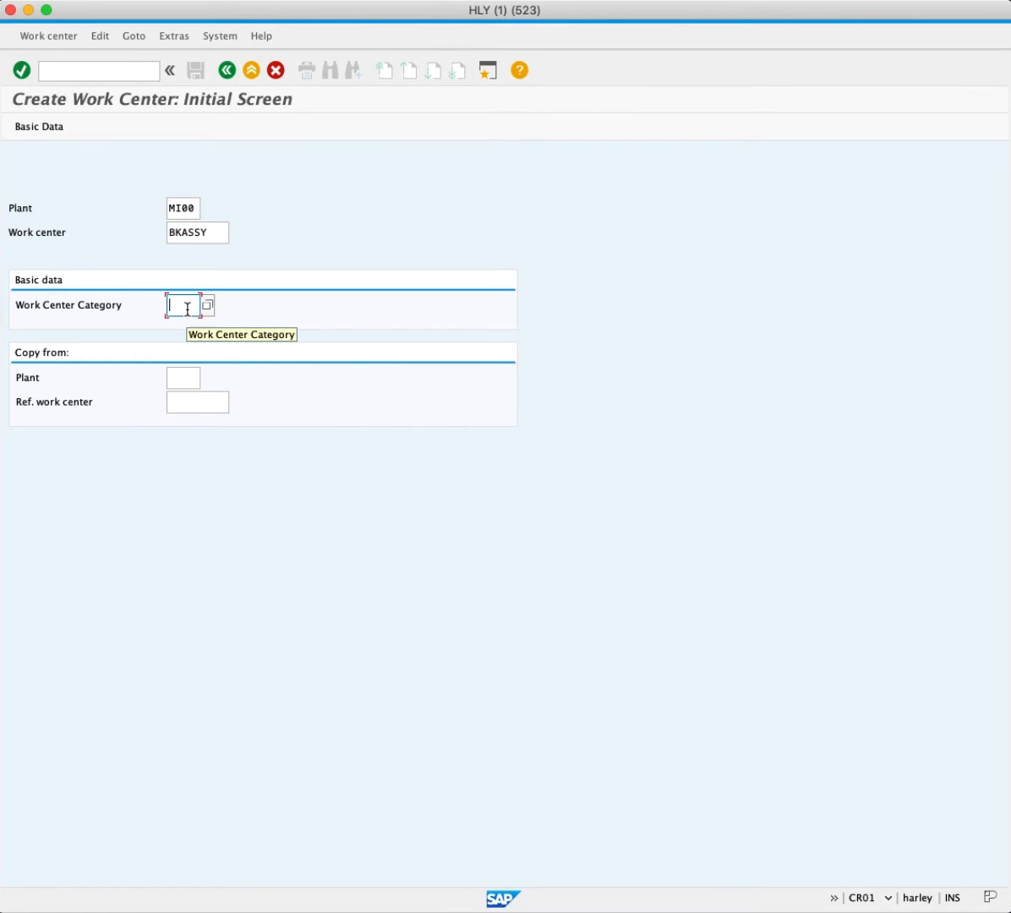
pyautogui.click(207, 304)
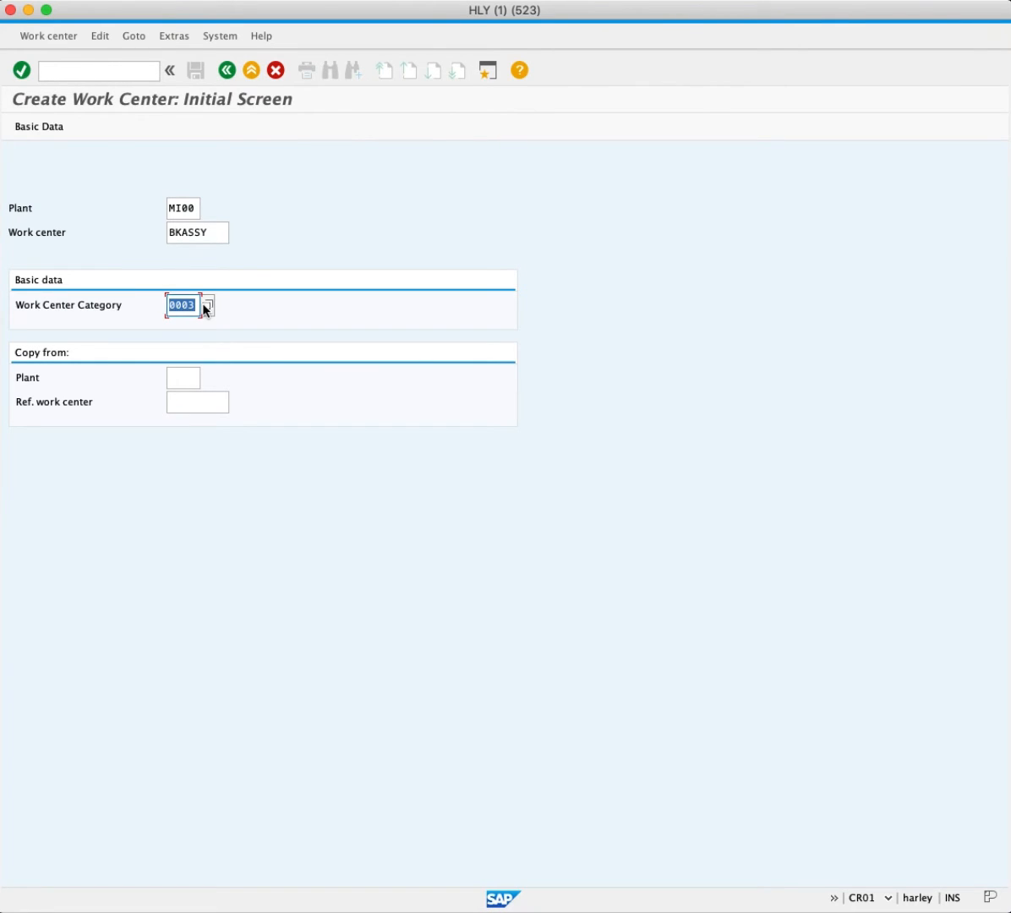
pyautogui.click(207, 304)
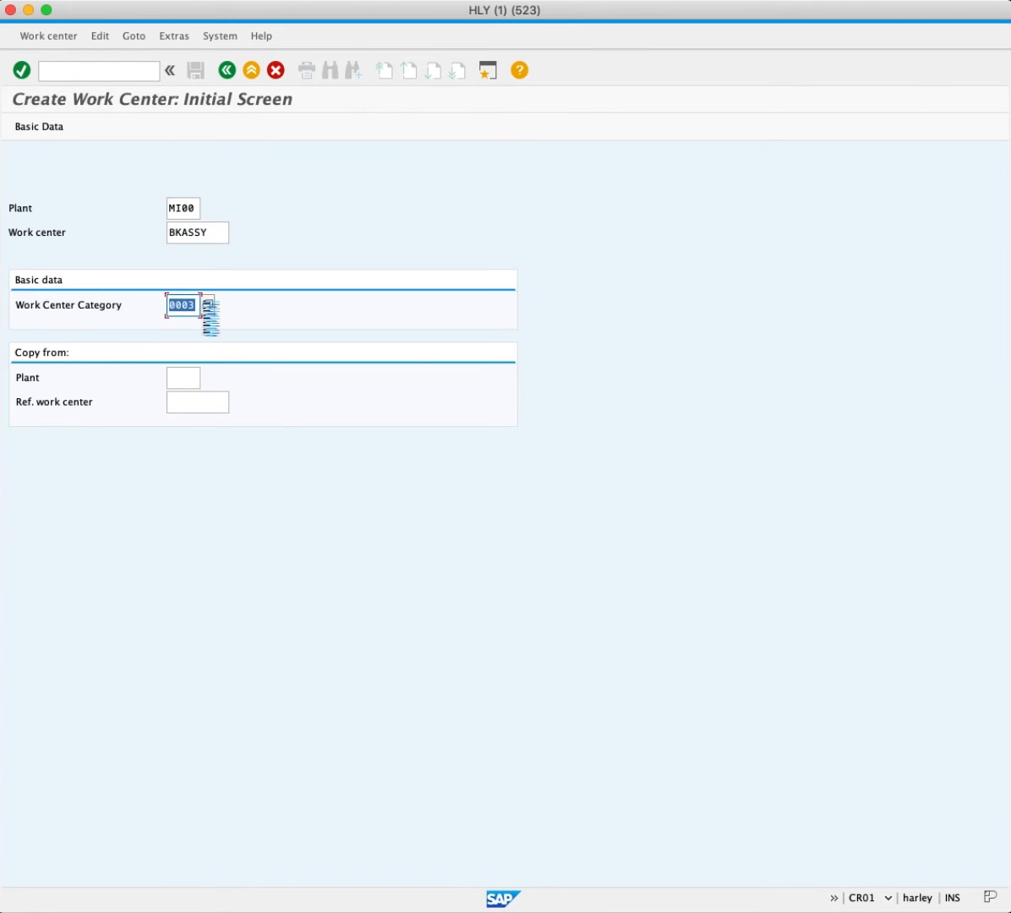
pyautogui.press('Enter')
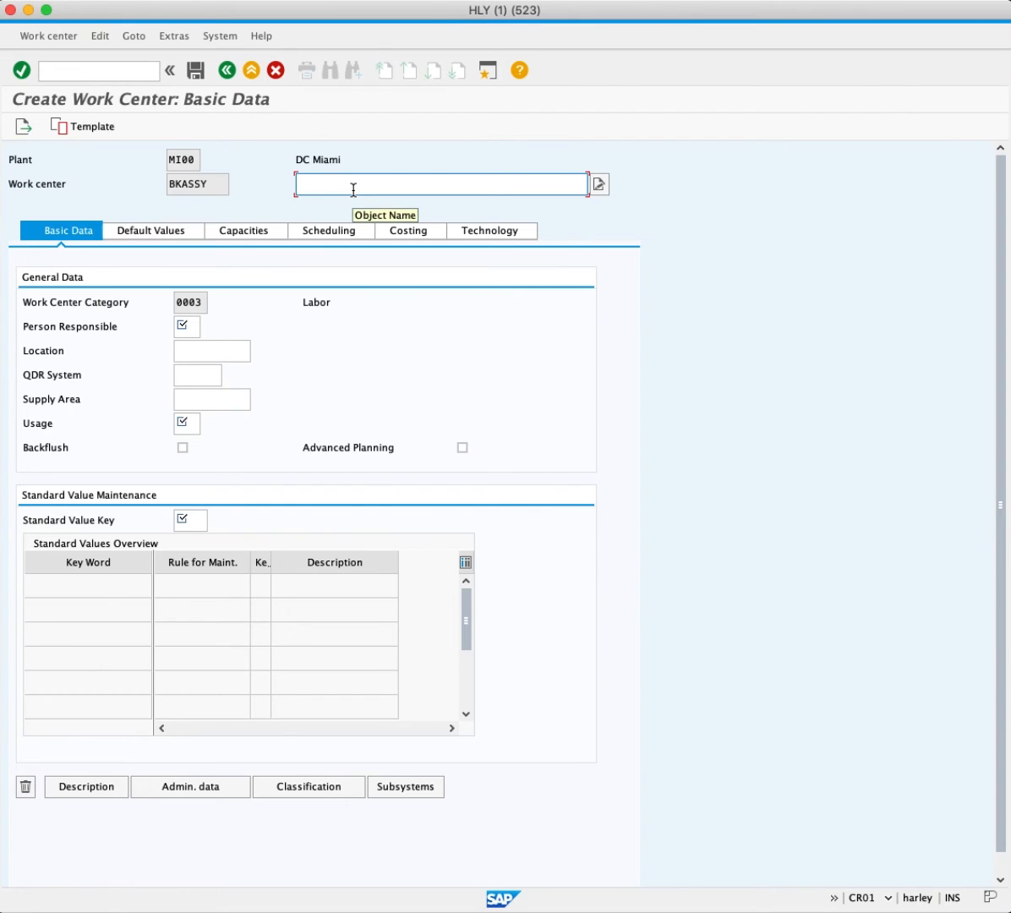
# Step: Describe the work center as 'bicycle kit assembly'
pyautogui.write('bicycle kit assembly')
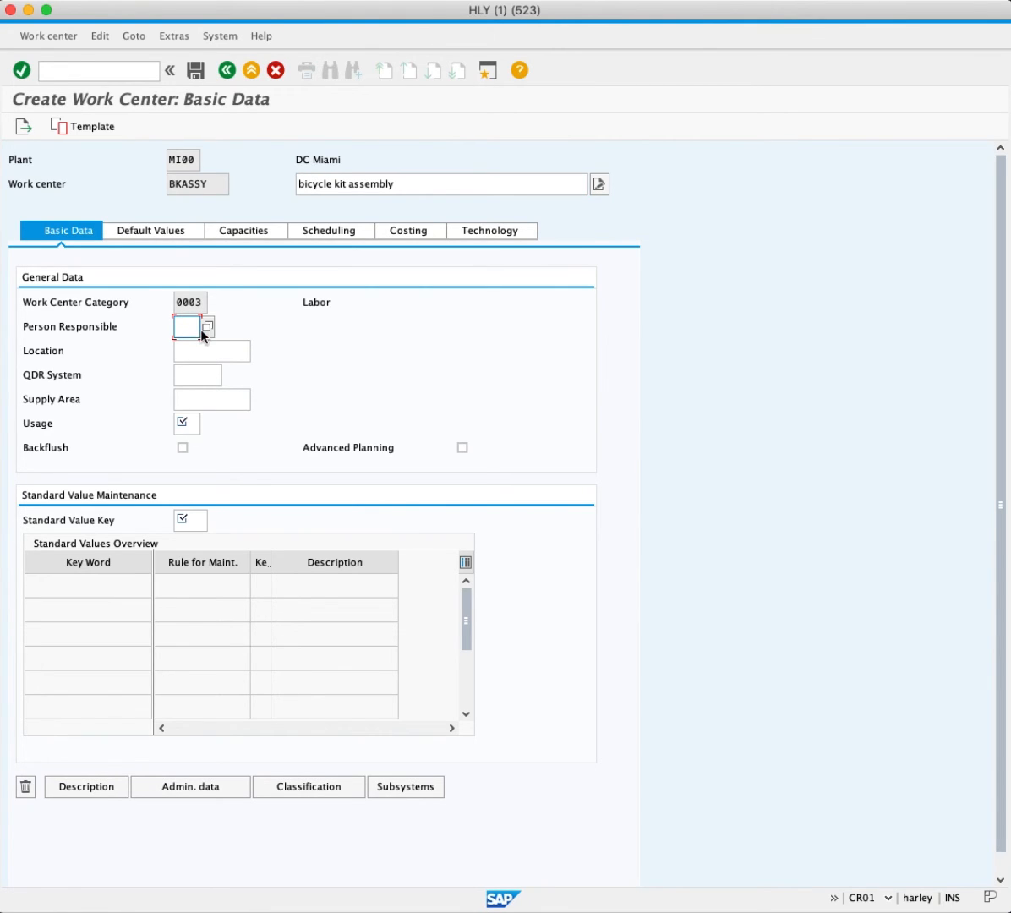
pyautogui.click(207, 326)
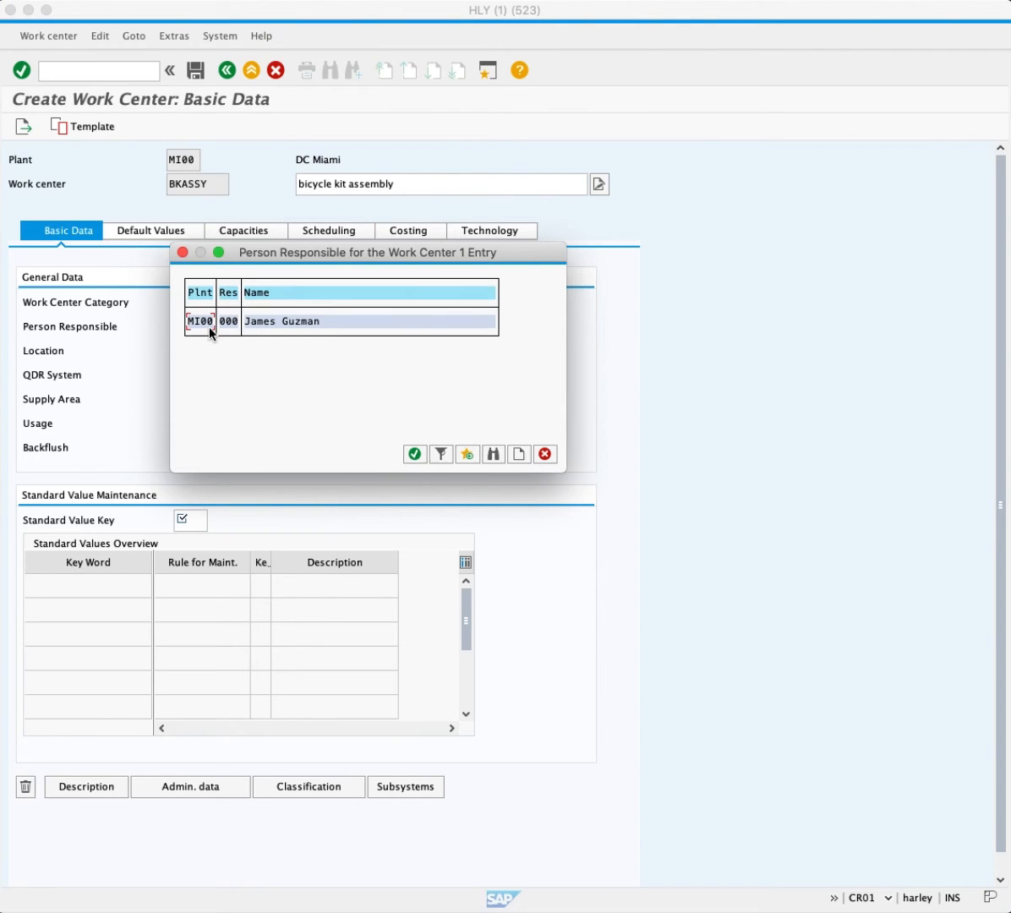
pyautogui.click(227, 321)
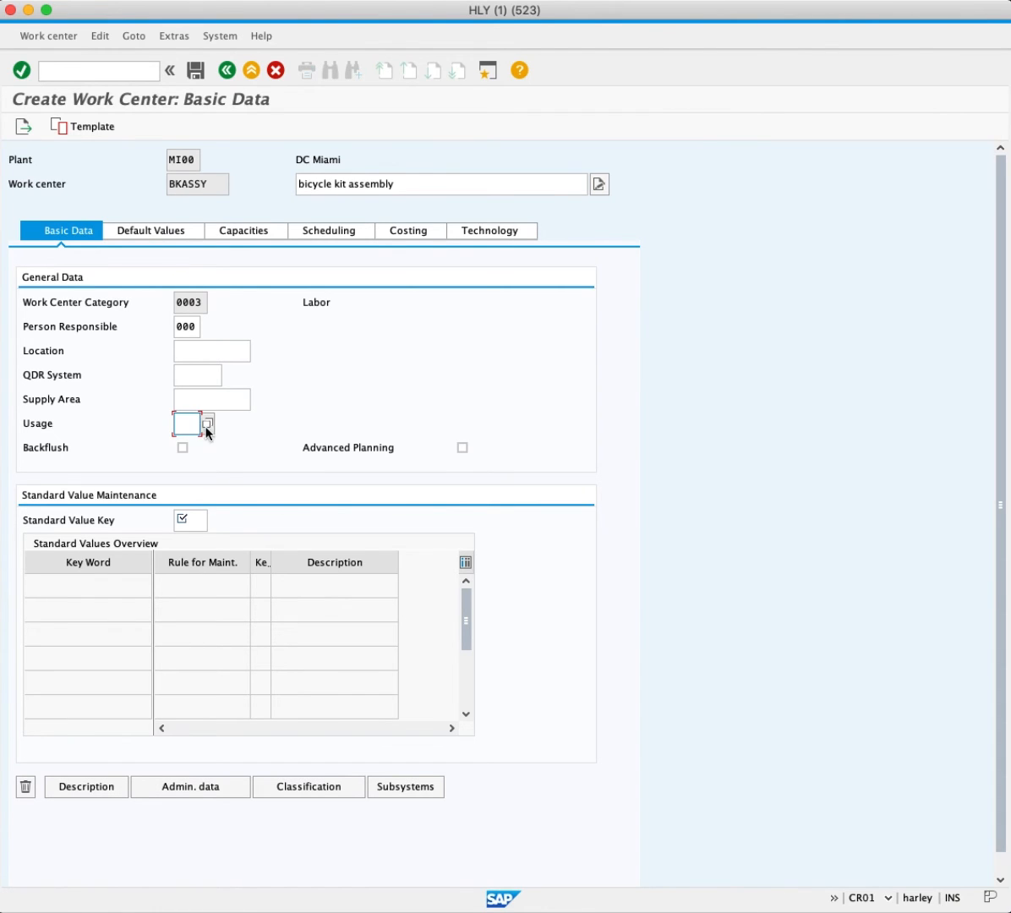
# Step: Choose usage 009 and standard value key SAP1 from their value helps
pyautogui.click(208, 422)
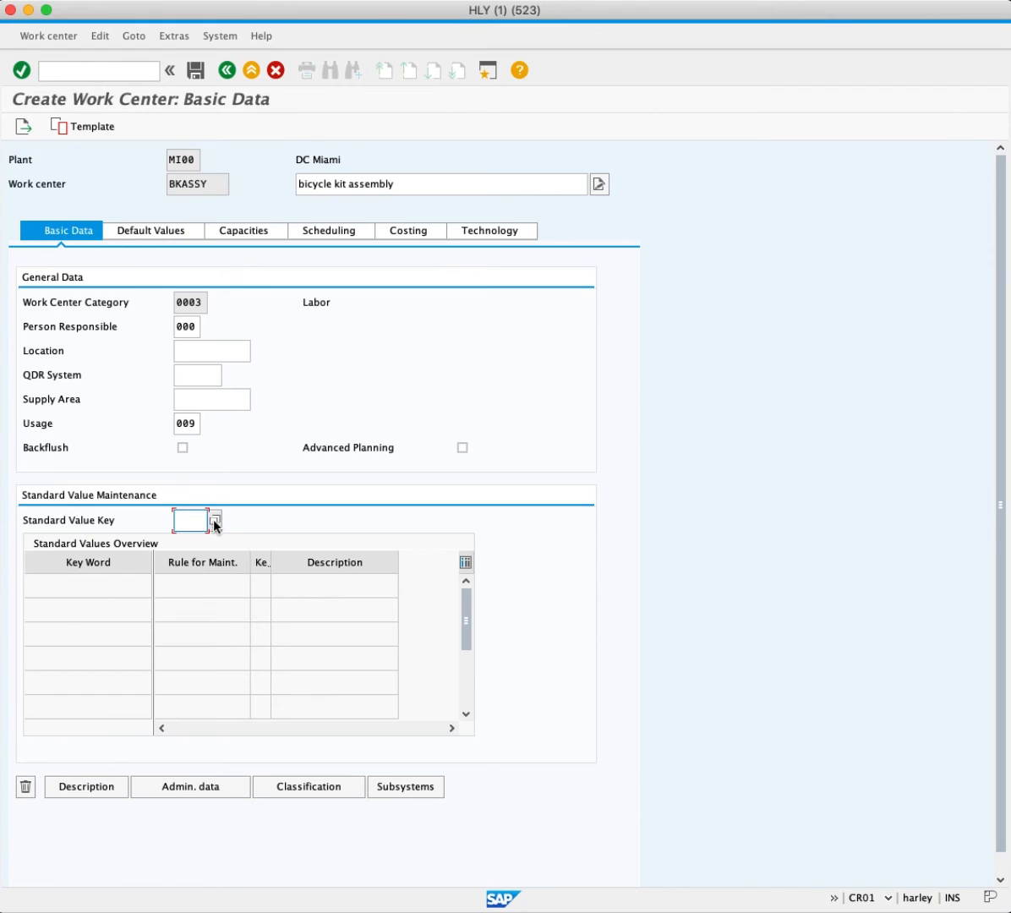
pyautogui.click(217, 520)
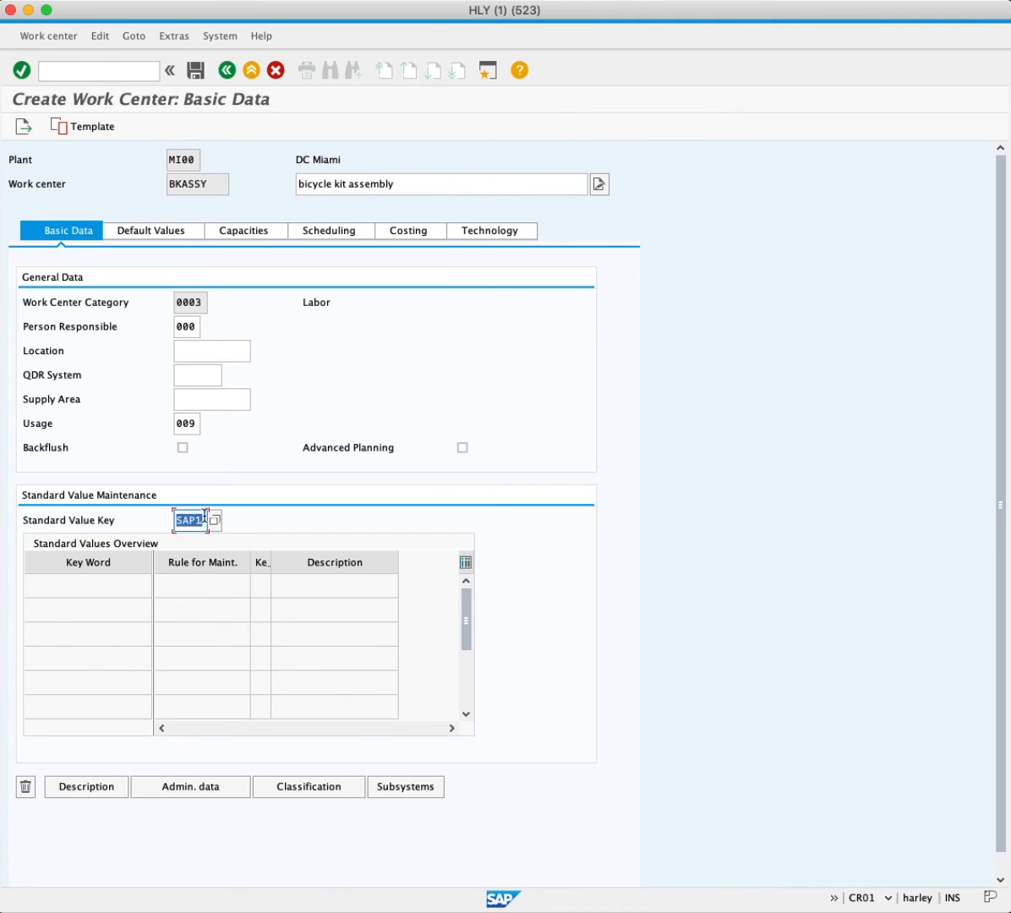
pyautogui.moveTo(260, 250)
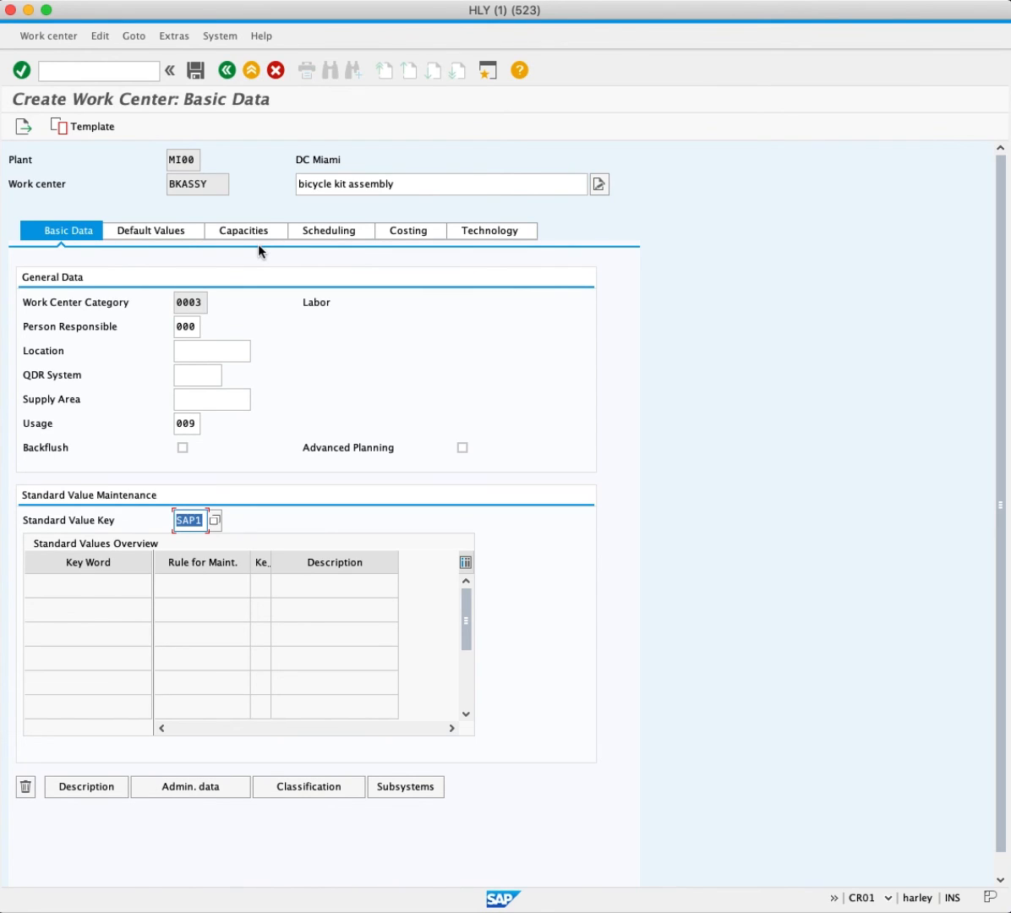
pyautogui.moveTo(272, 247)
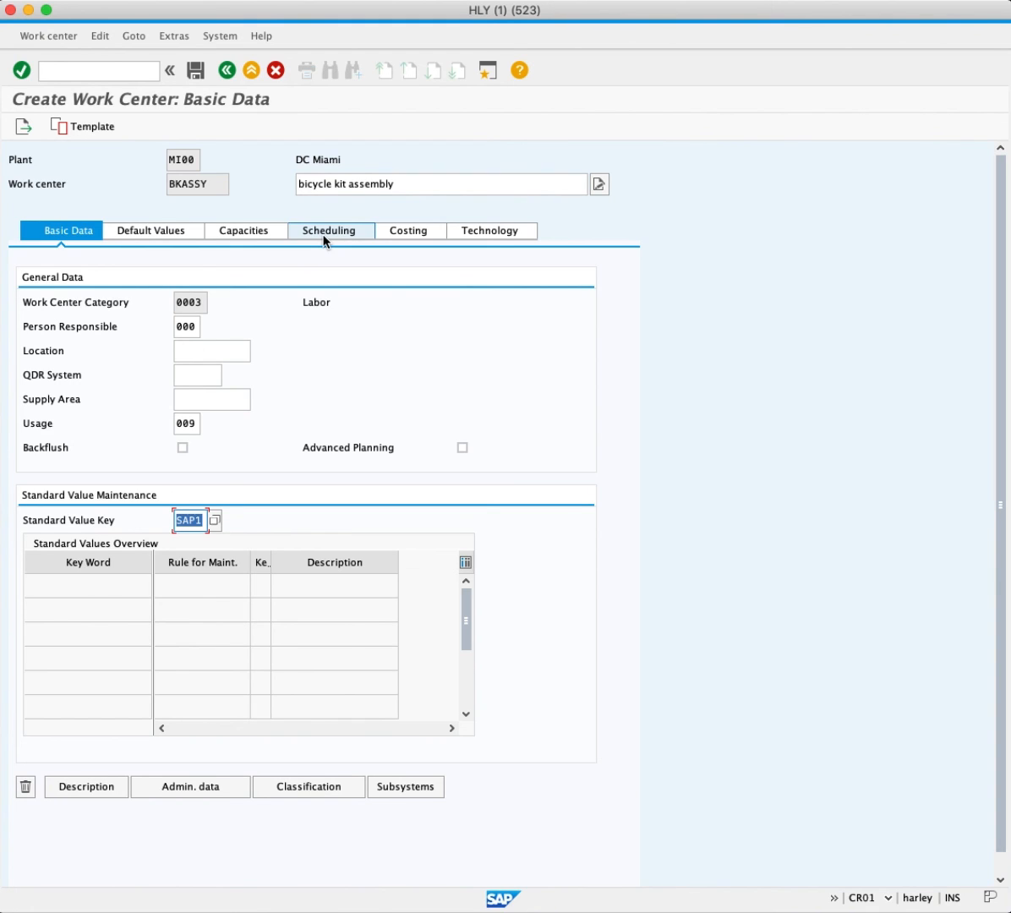
pyautogui.moveTo(410, 229)
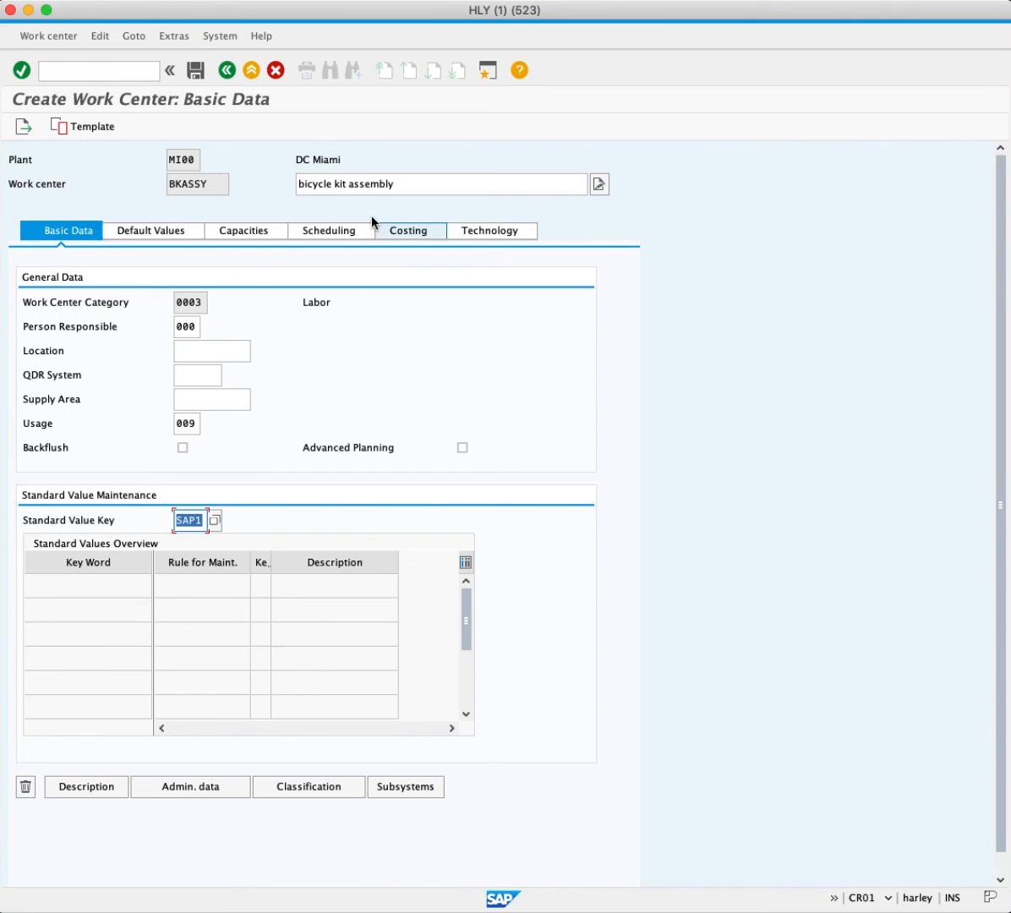
# Step: Save so work center BKASSY in plant MI00 is created
pyautogui.click(196, 71)
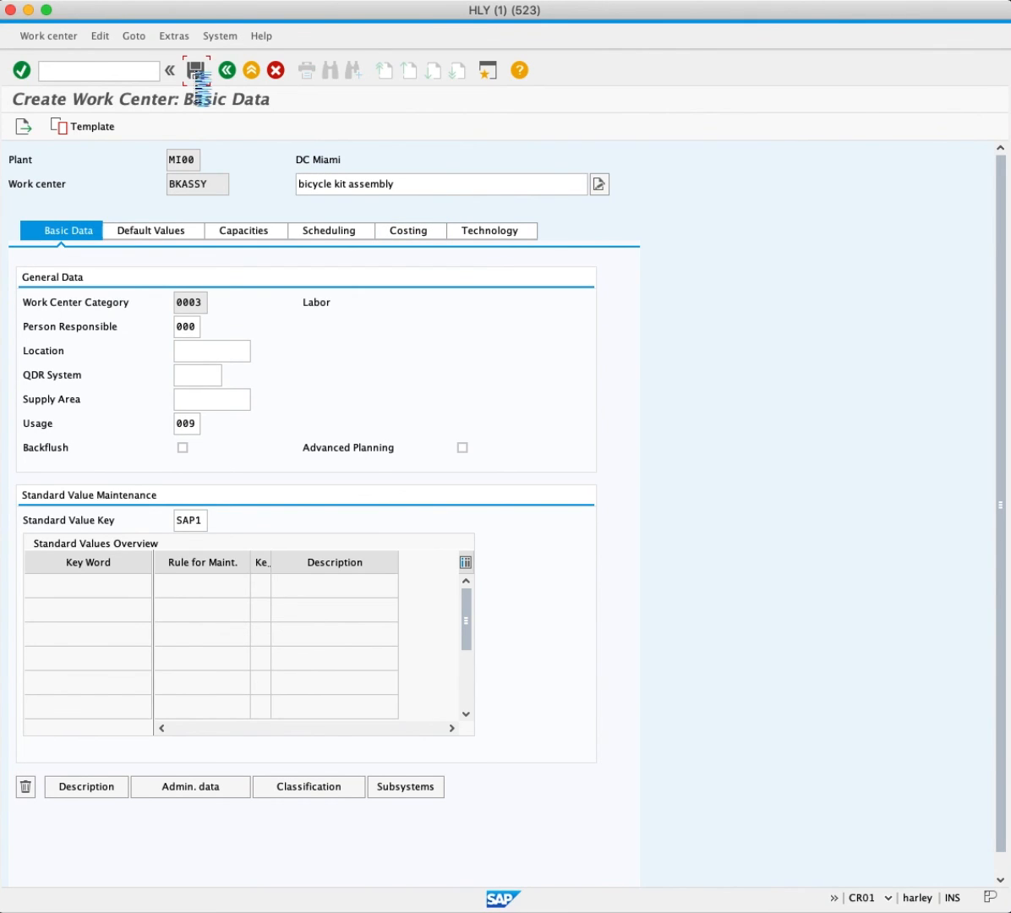
pyautogui.click(196, 71)
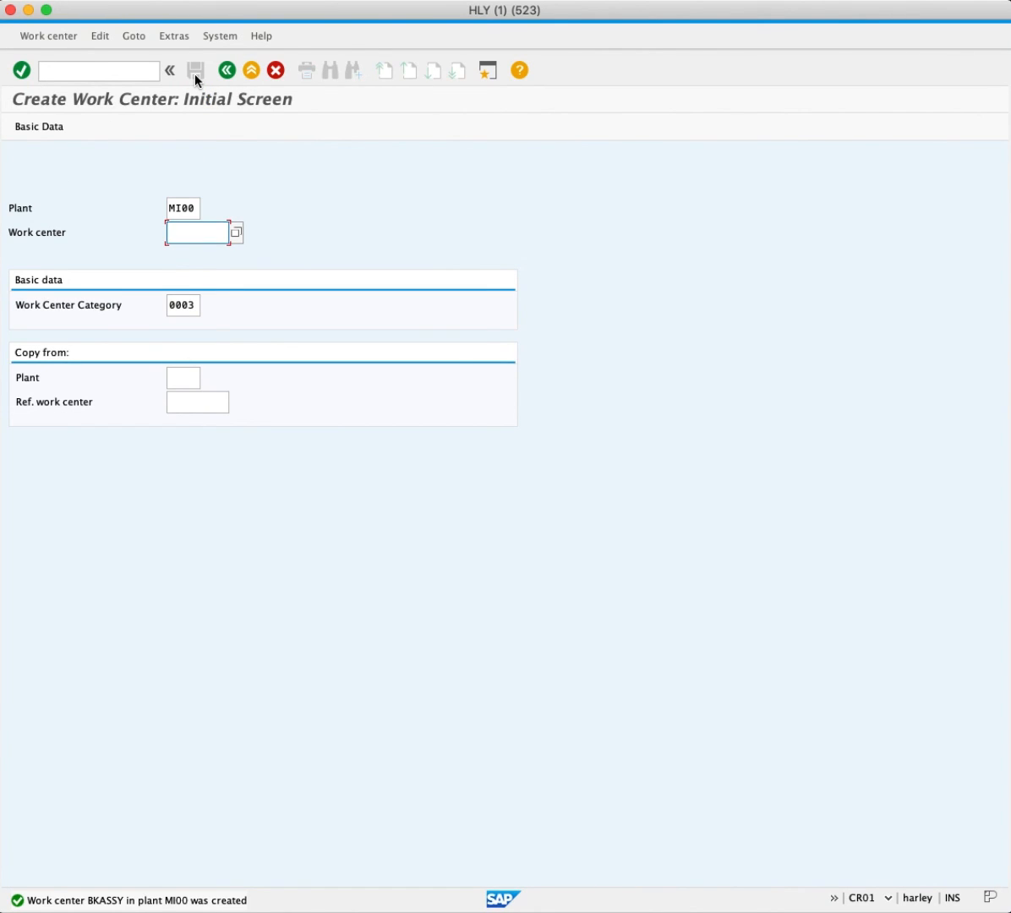